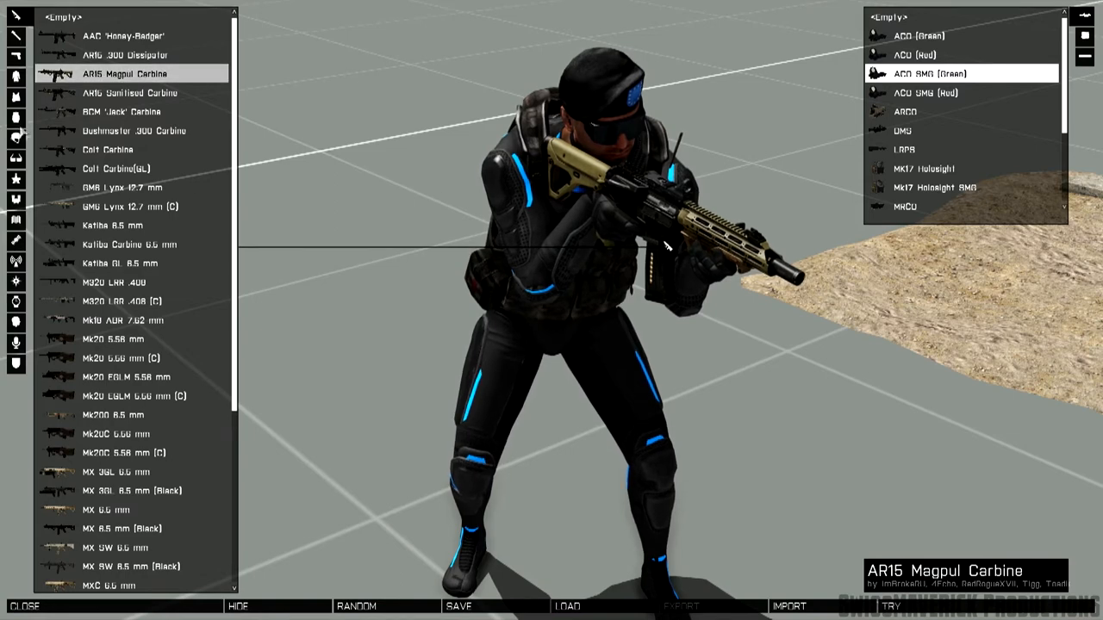
Close the Virtual Arsenal and engage the range targets through the AR15's holographic sight.
left_click(903, 607)
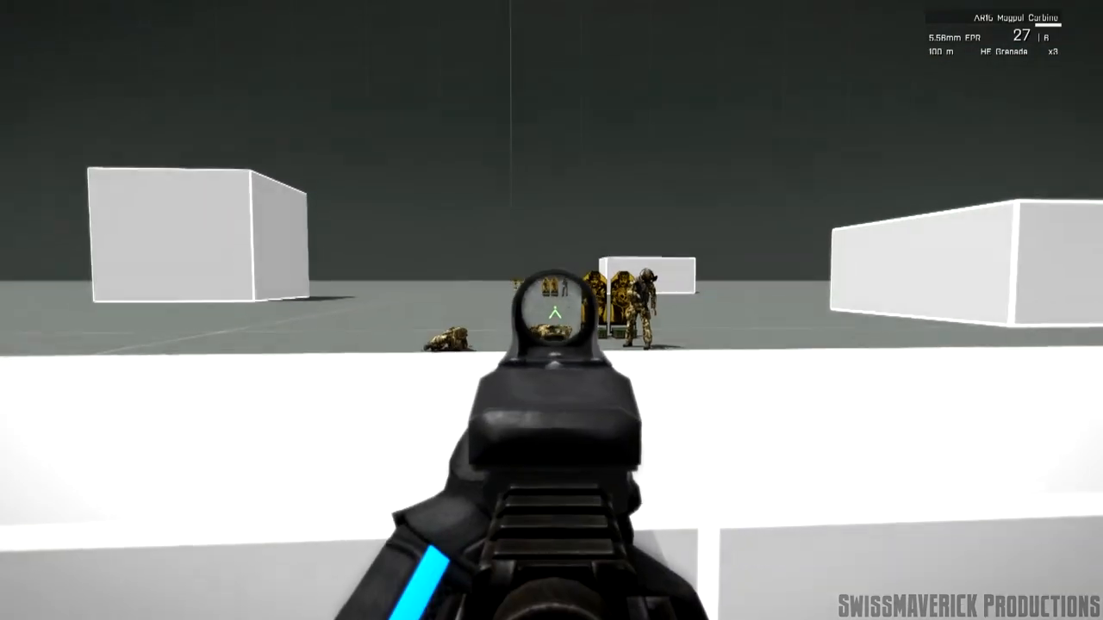